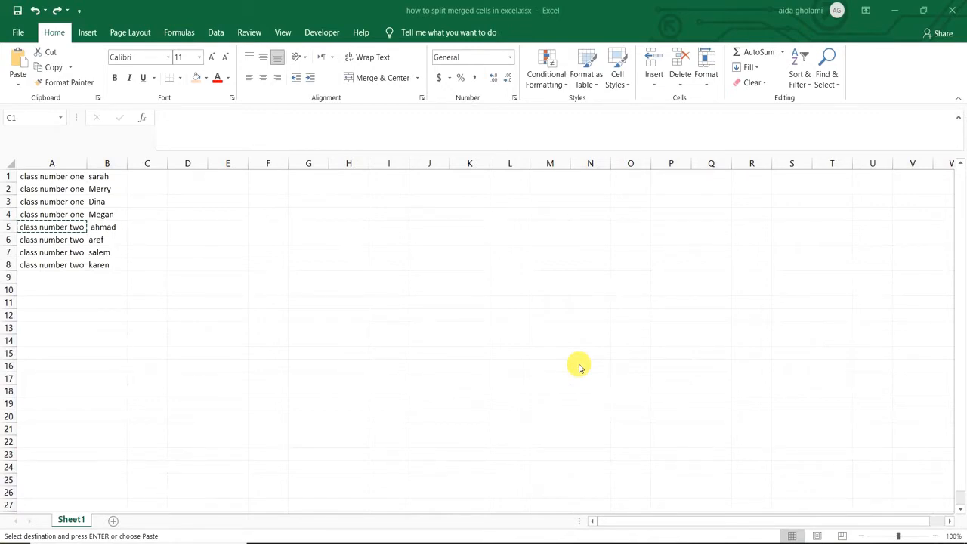
mouse_move(363, 293)
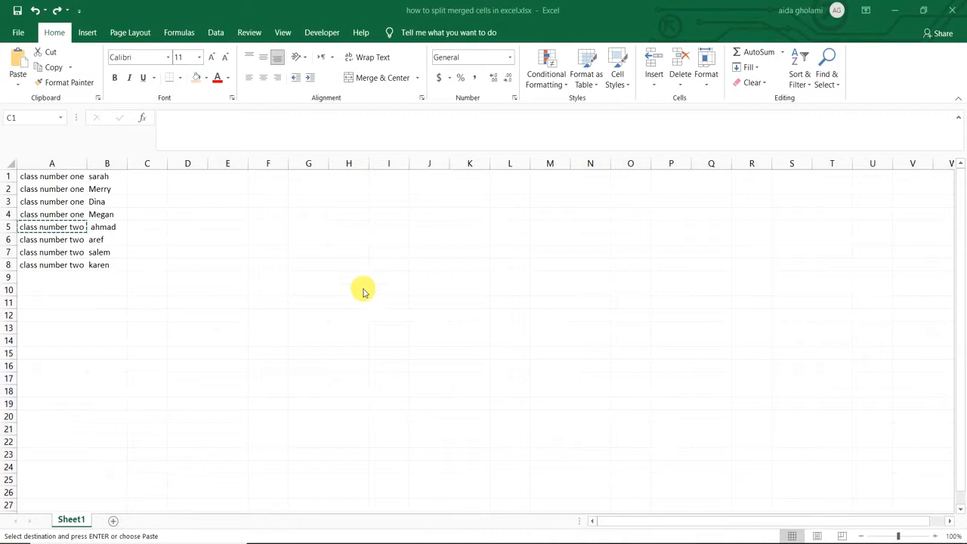
Look over the class labels in column A and the student names in column B.
left_click(268, 251)
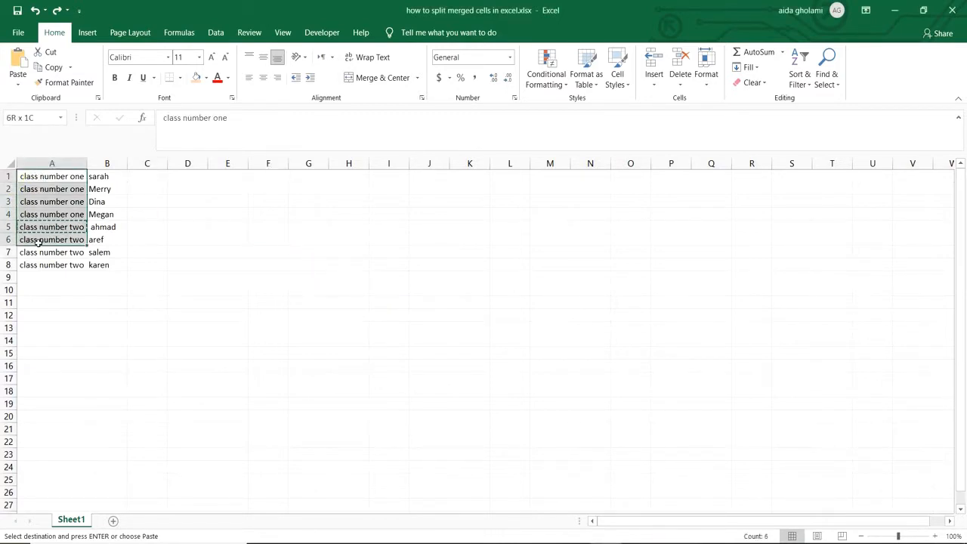
left_click(52, 201)
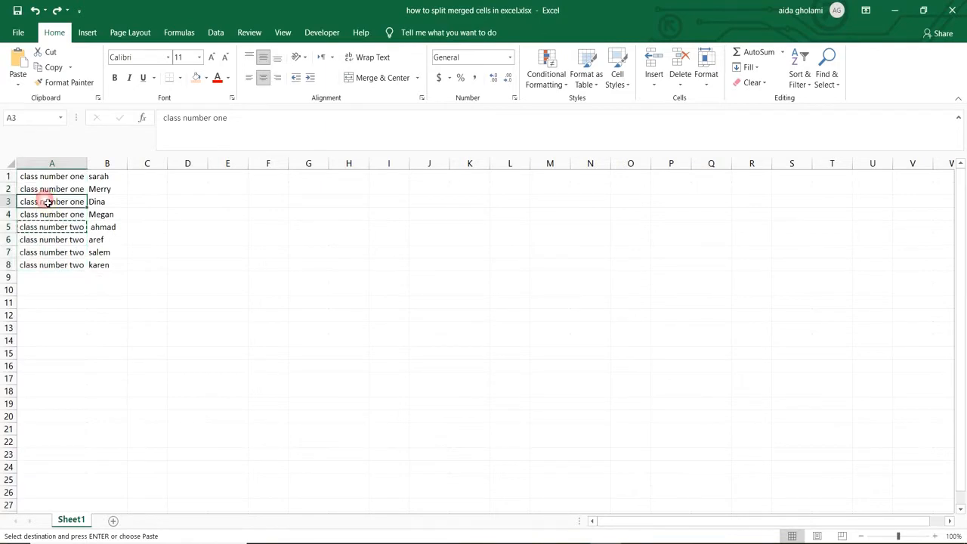
mouse_move(121, 144)
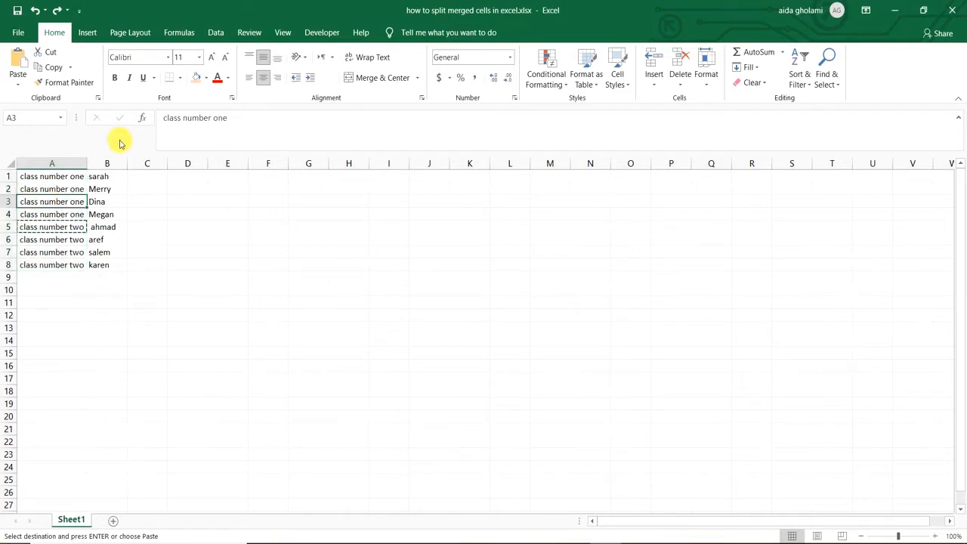
left_click_drag(106, 175, 106, 276)
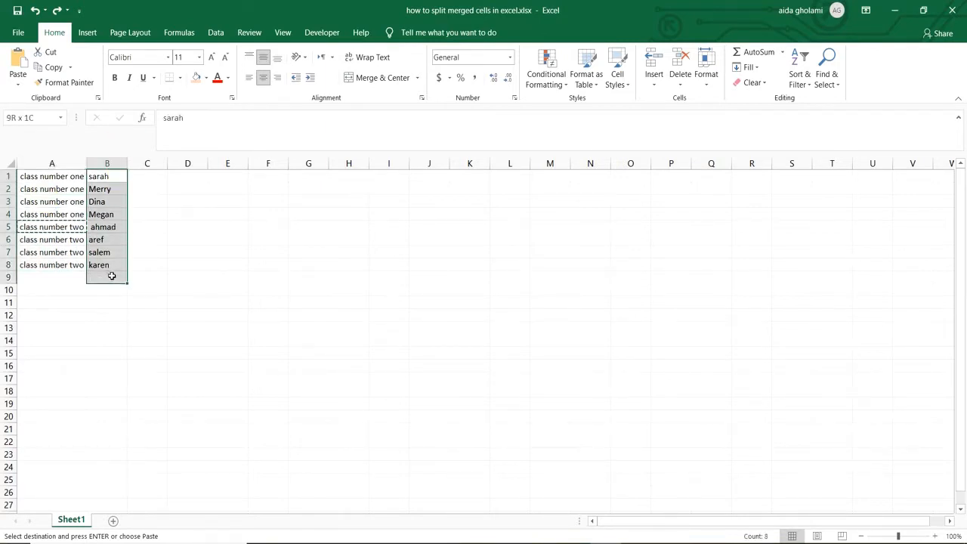
left_click(105, 265)
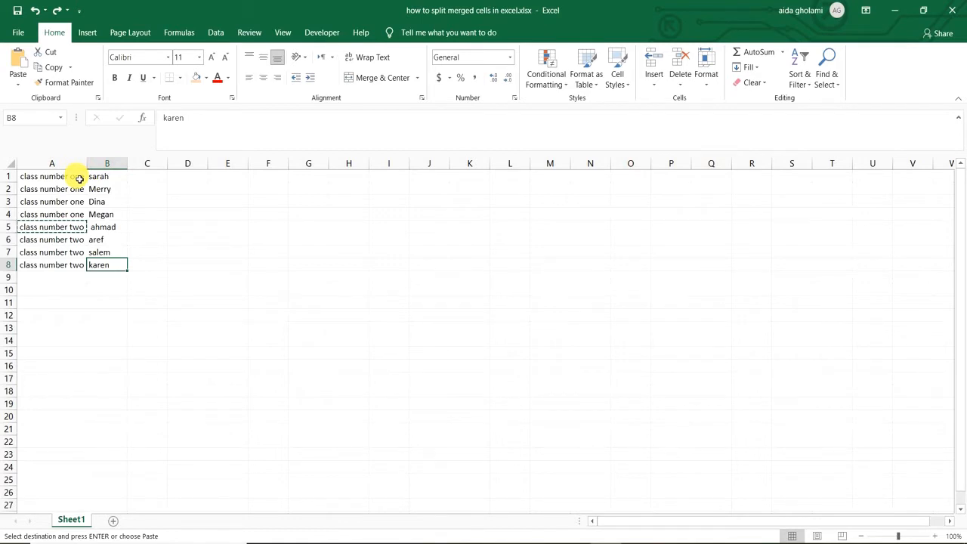
Merge the class number one labels A1:A4 into one cell, keeping the top-left value.
left_click_drag(51, 175, 52, 201)
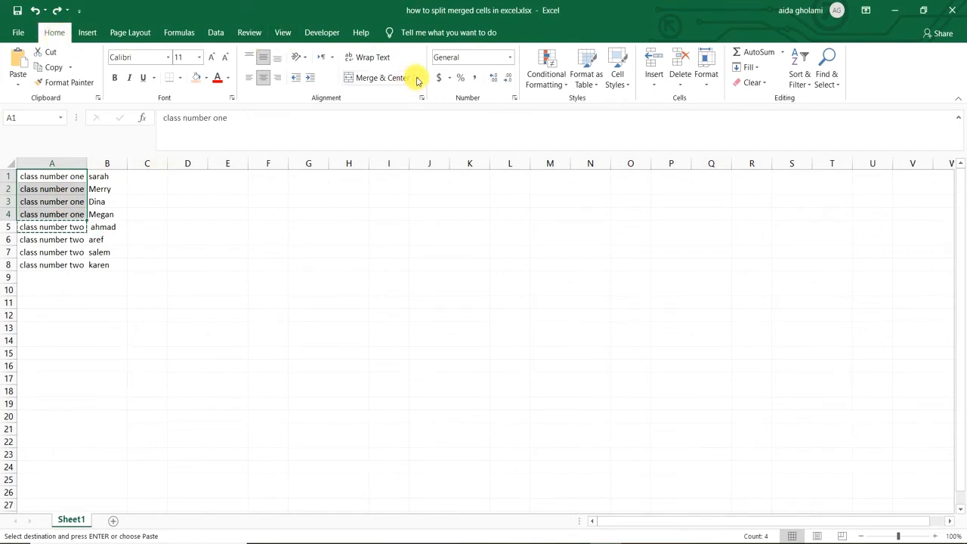
left_click(417, 78)
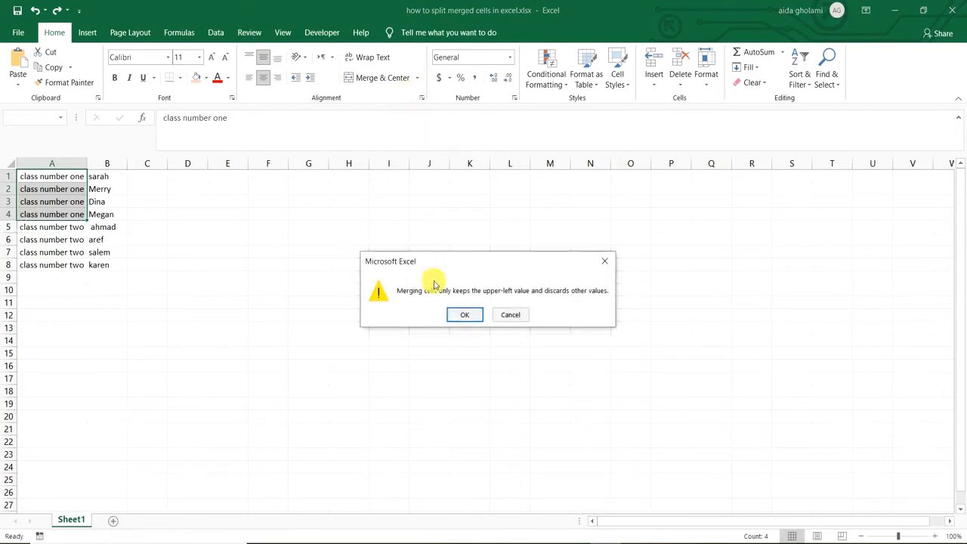
mouse_move(512, 302)
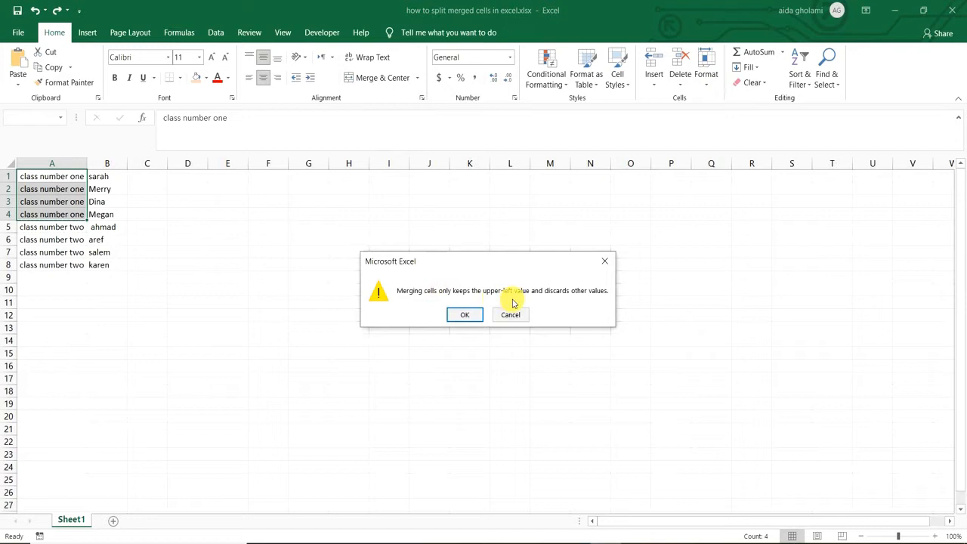
mouse_move(465, 314)
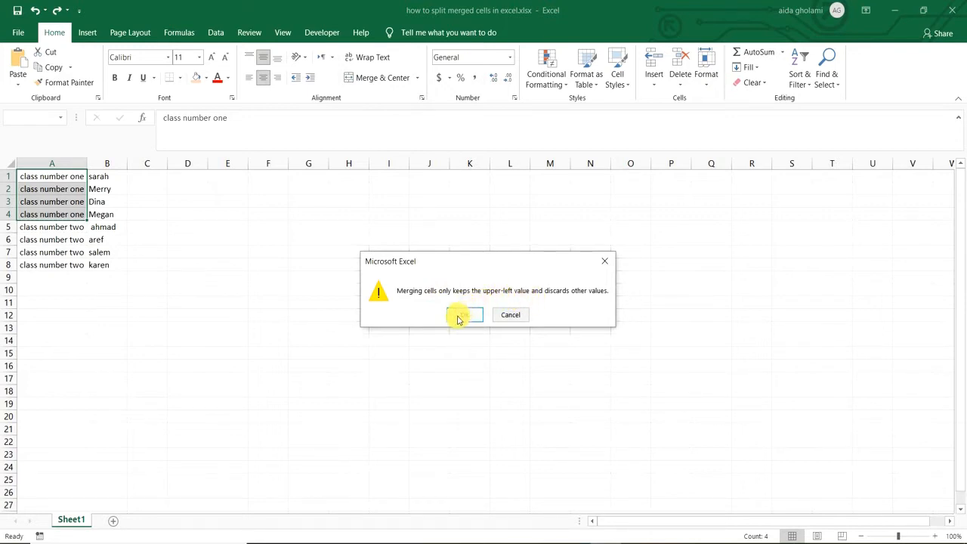
left_click(459, 314)
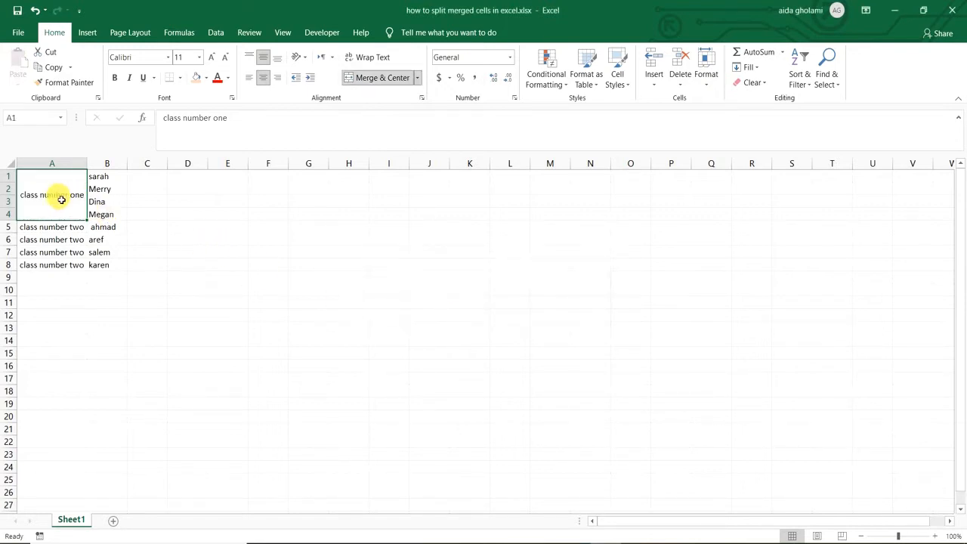
Merge the class number two labels A5:A8 into one cell, keeping the top-left value.
left_click(51, 226)
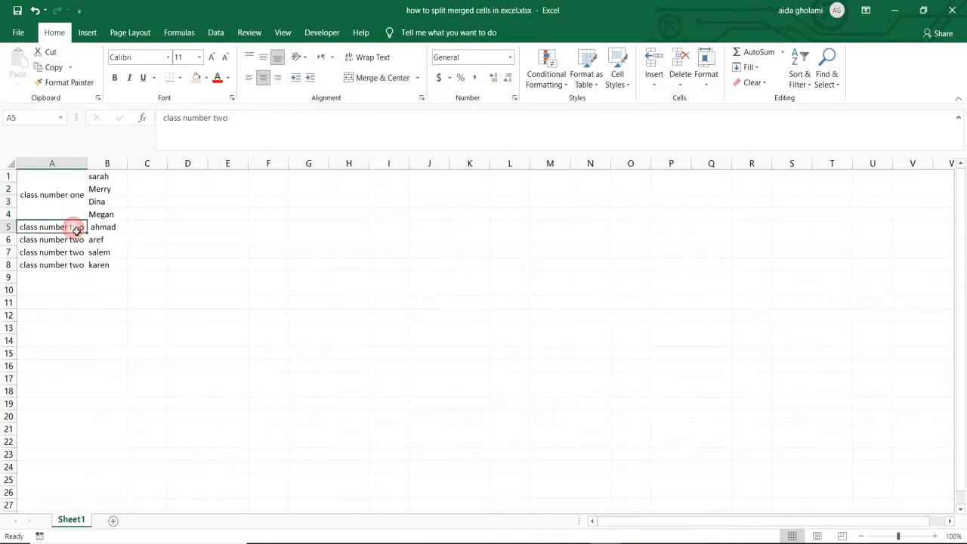
left_click(374, 77)
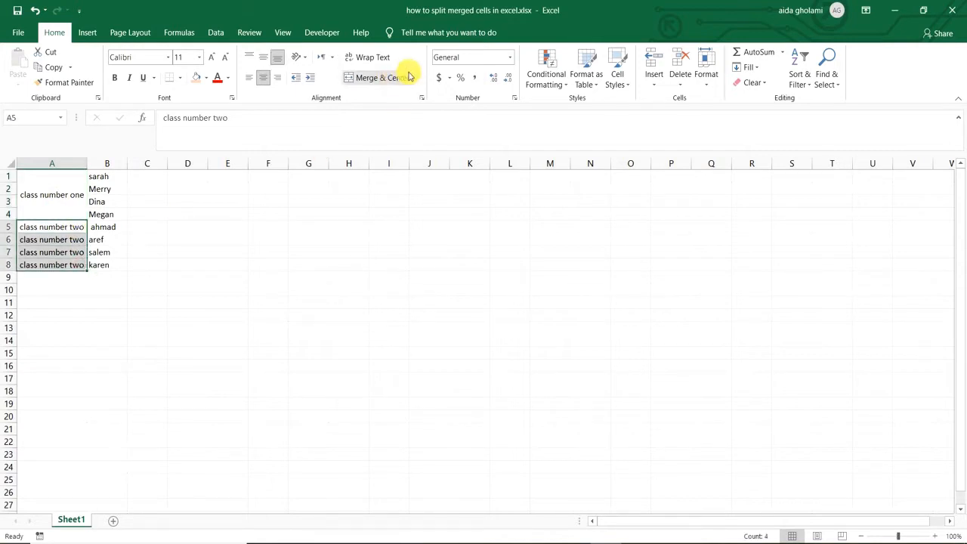
left_click(378, 77)
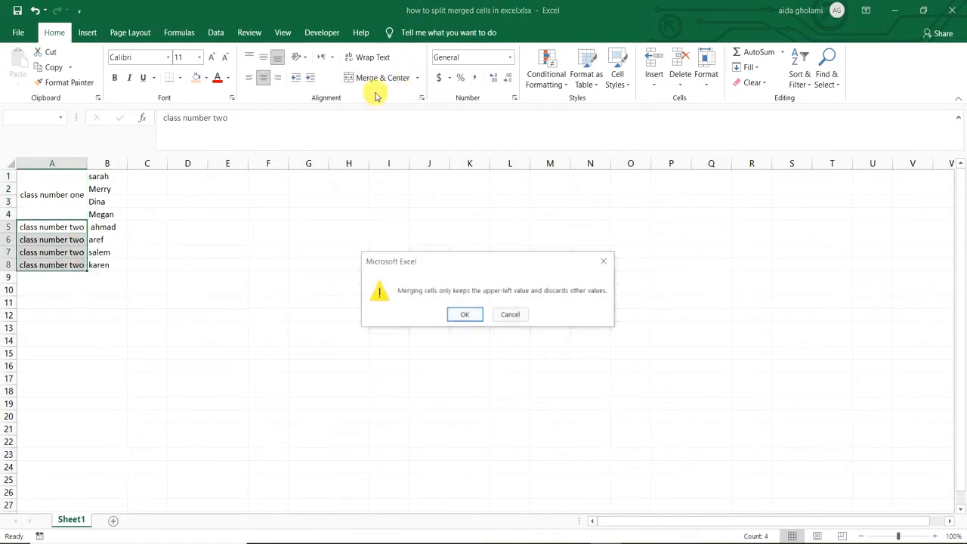
left_click(465, 314)
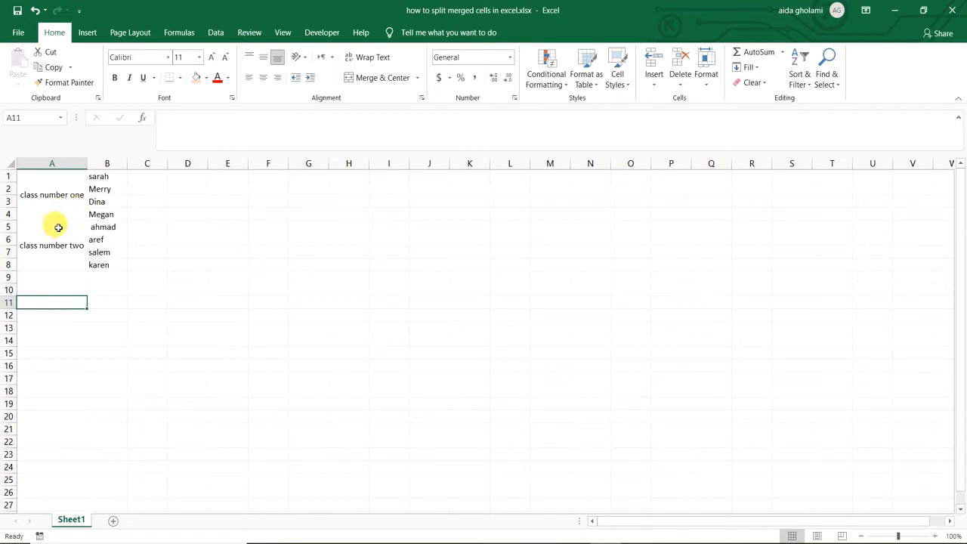
left_click(52, 193)
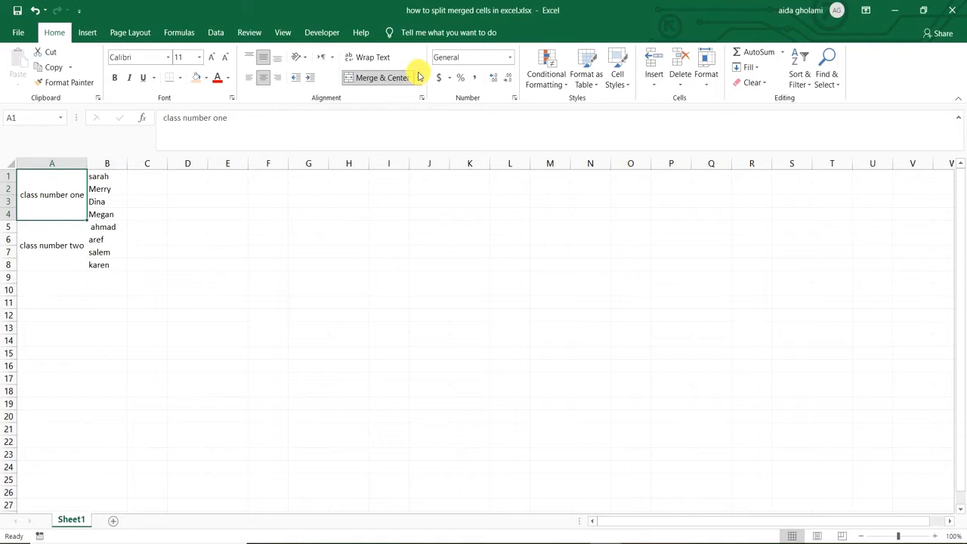
Try Unmerge Cells on the class number one cell, then undo it.
left_click(414, 77)
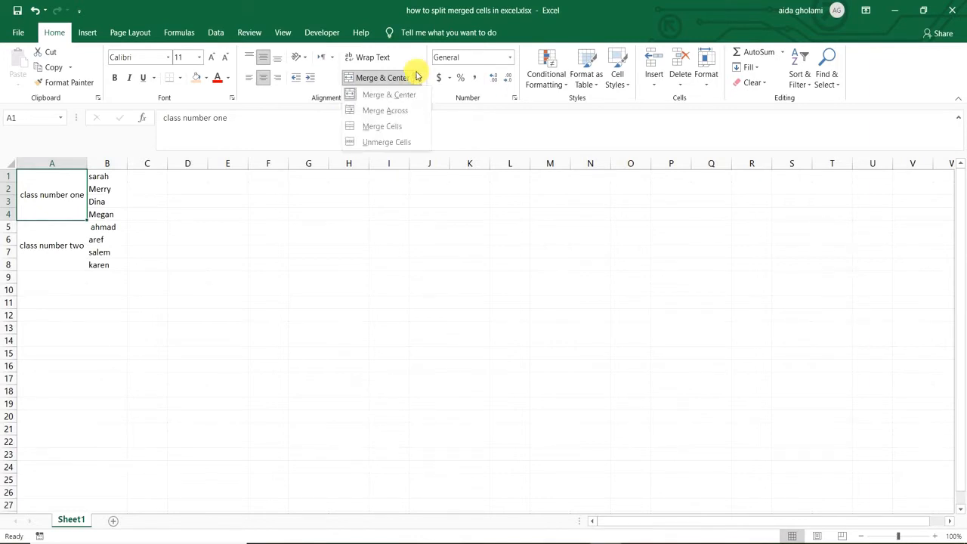
mouse_move(388, 142)
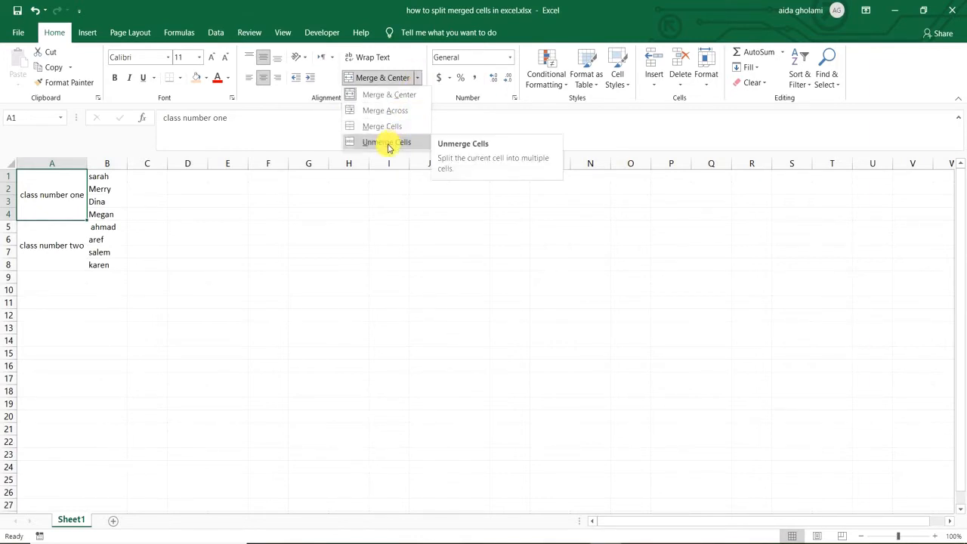
left_click(386, 142)
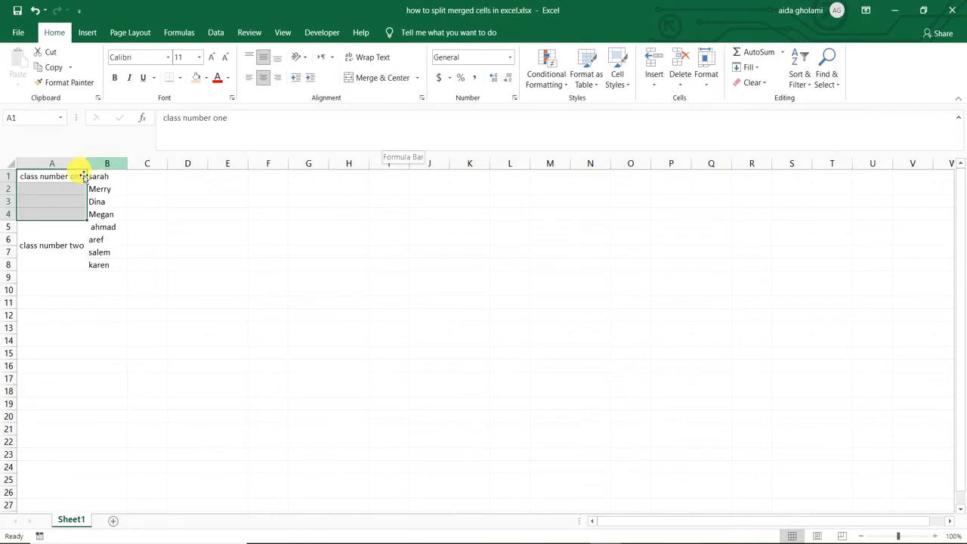
left_click(52, 203)
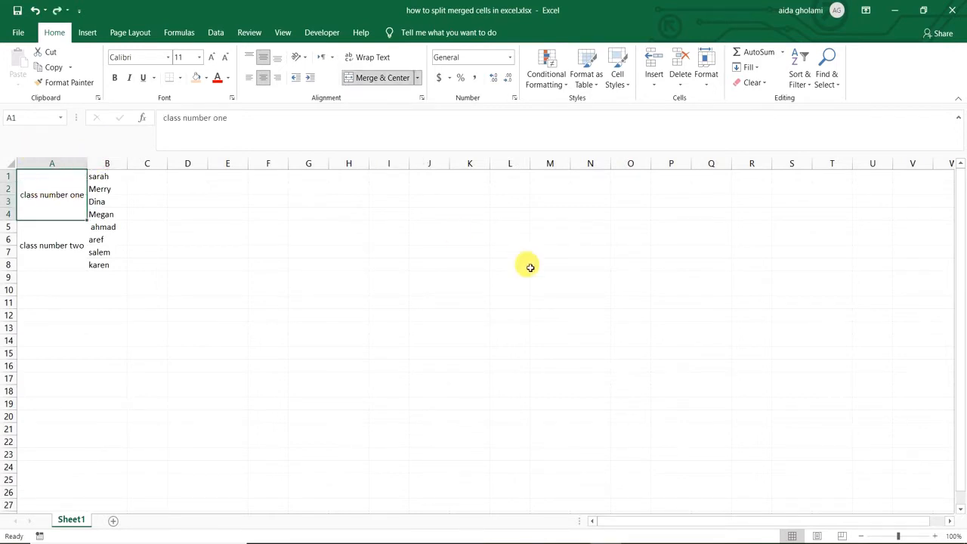
mouse_move(83, 178)
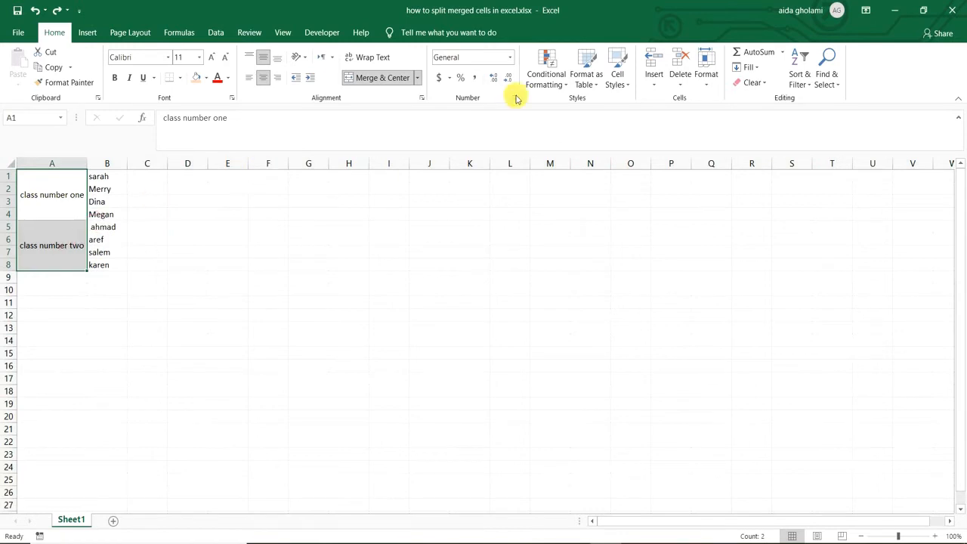
Unmerge both class label cells so each name sits only in its first row.
left_click(417, 78)
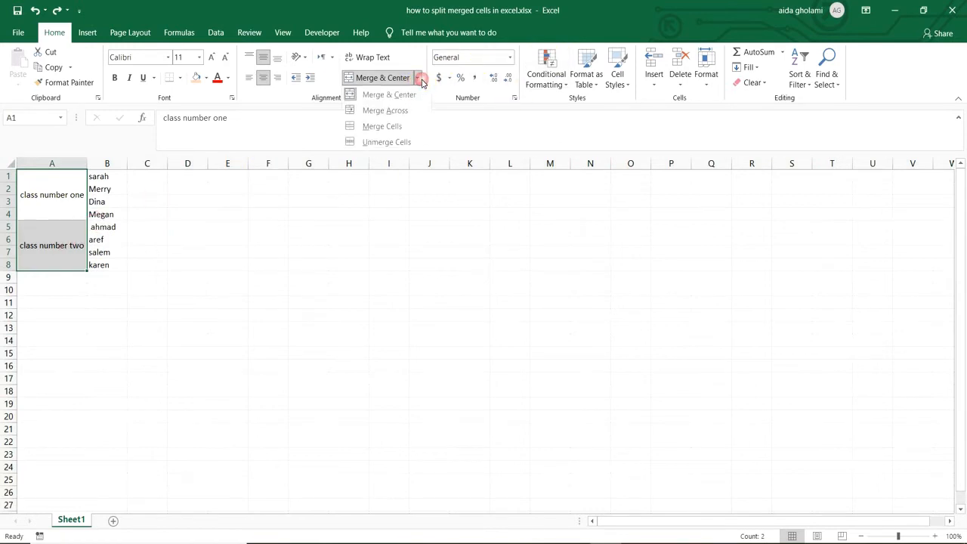
mouse_move(386, 142)
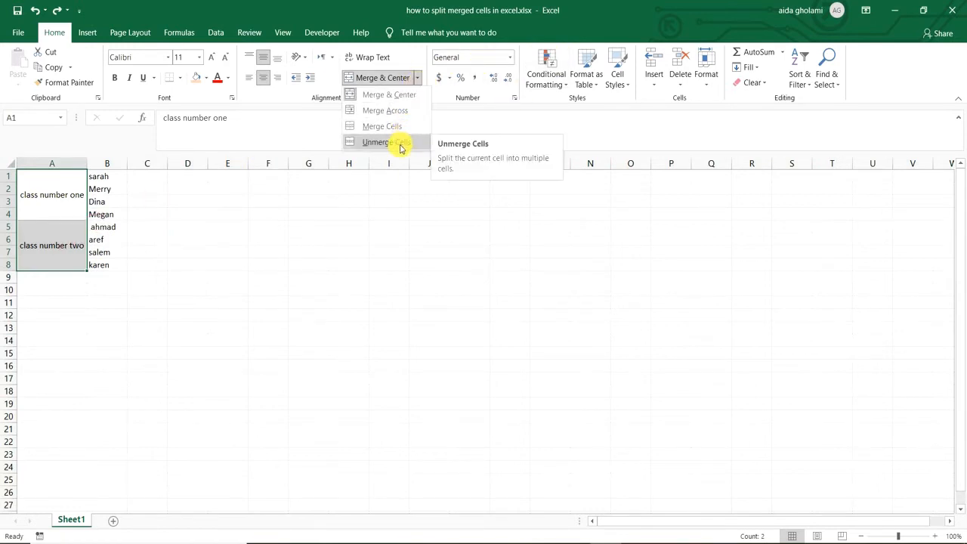
left_click(381, 142)
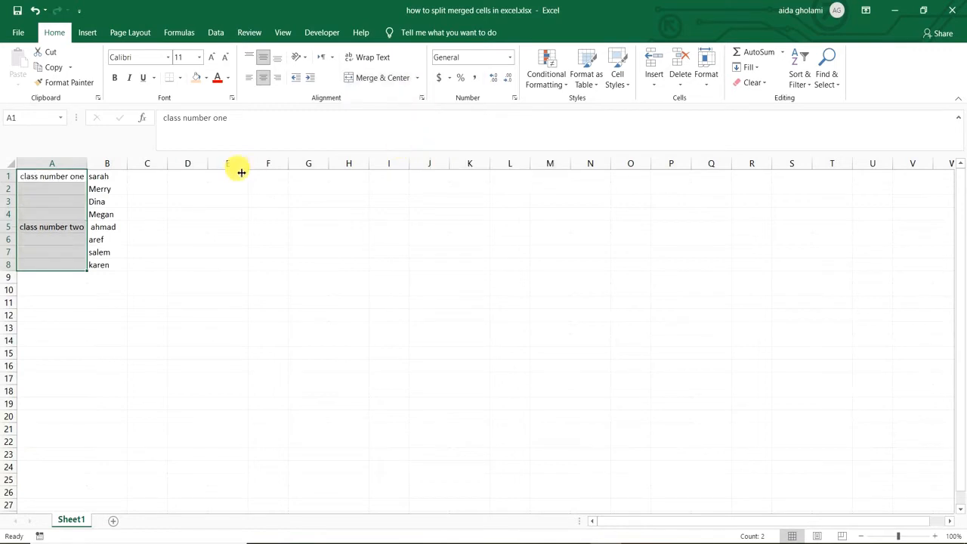
left_click(146, 238)
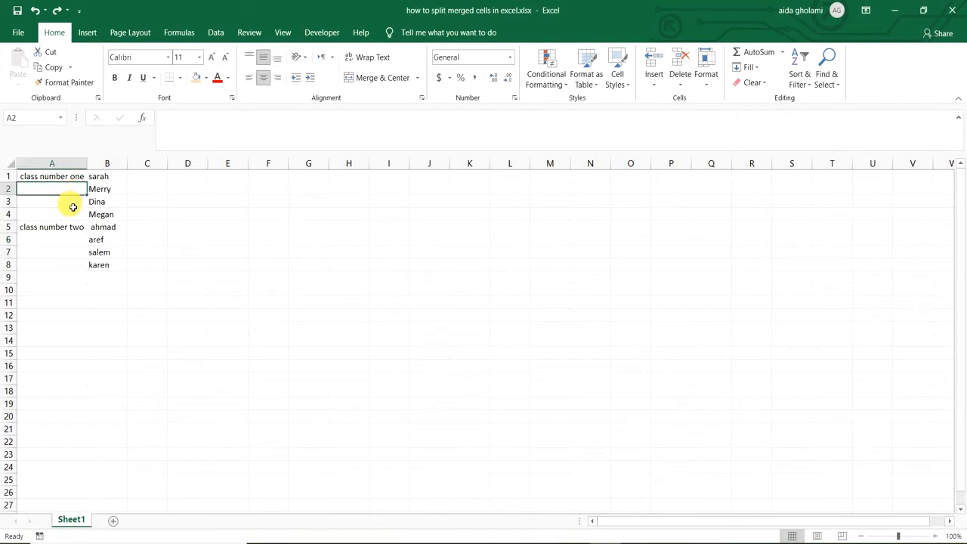
left_click(52, 175)
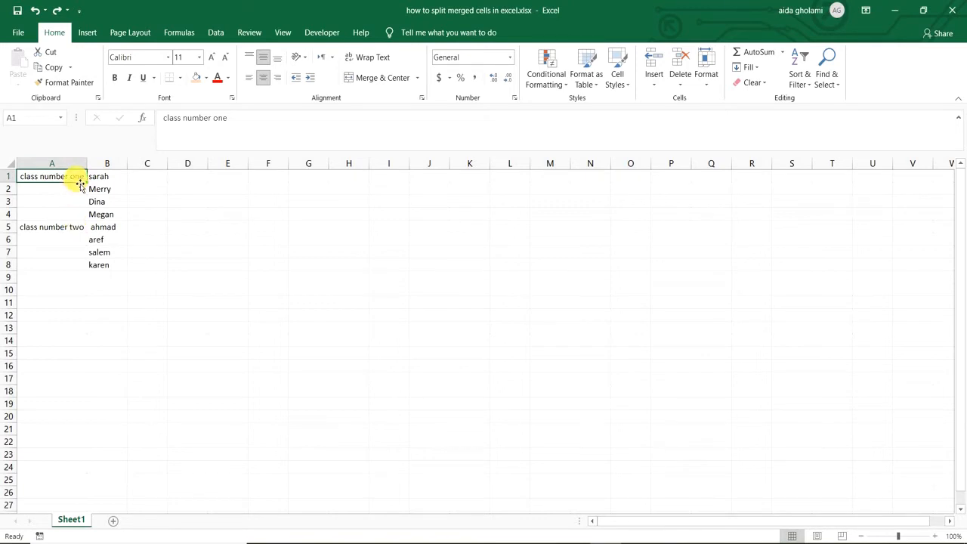
mouse_move(76, 194)
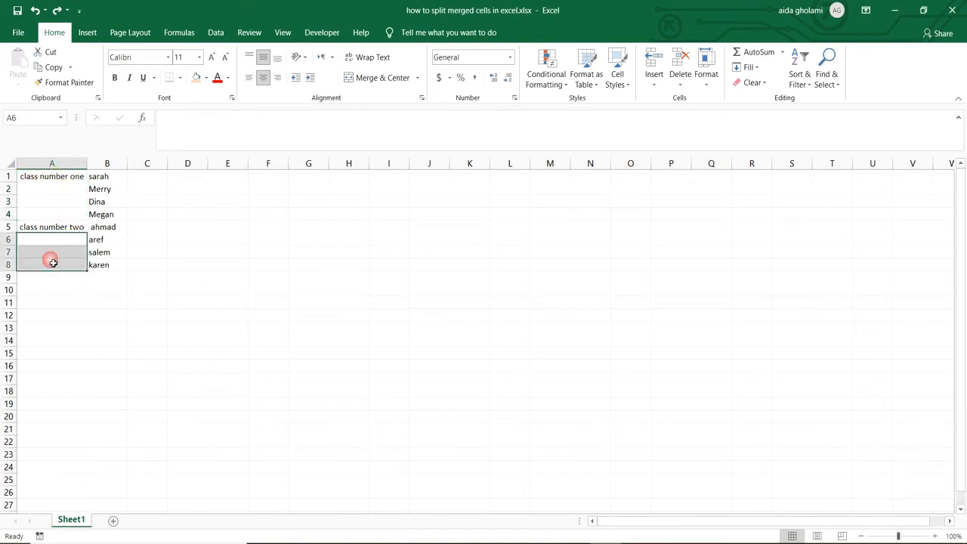
left_click(52, 251)
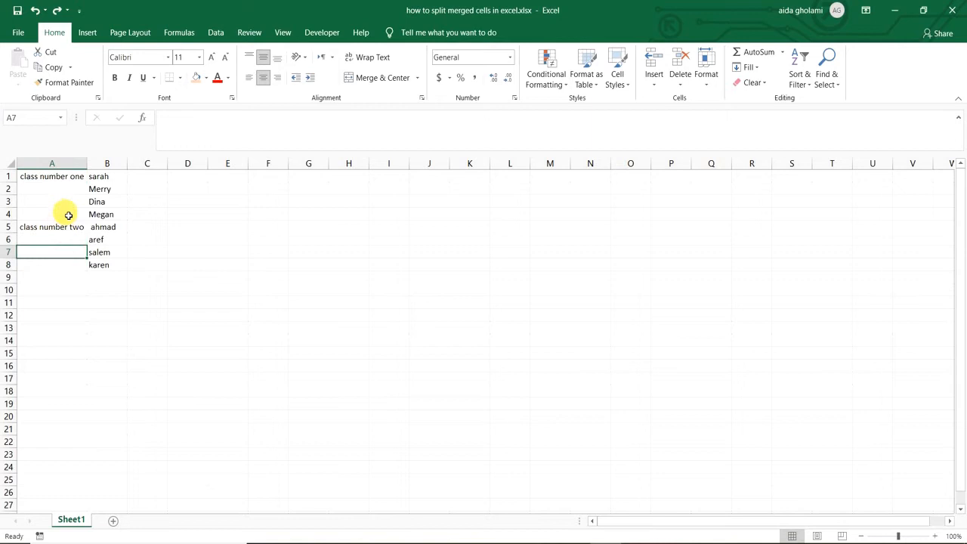
left_click(51, 189)
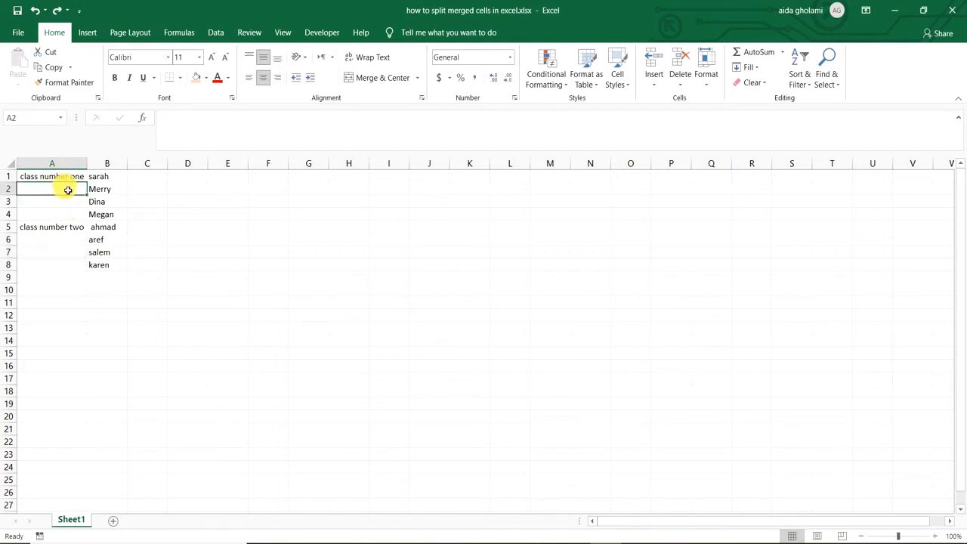
left_click(51, 251)
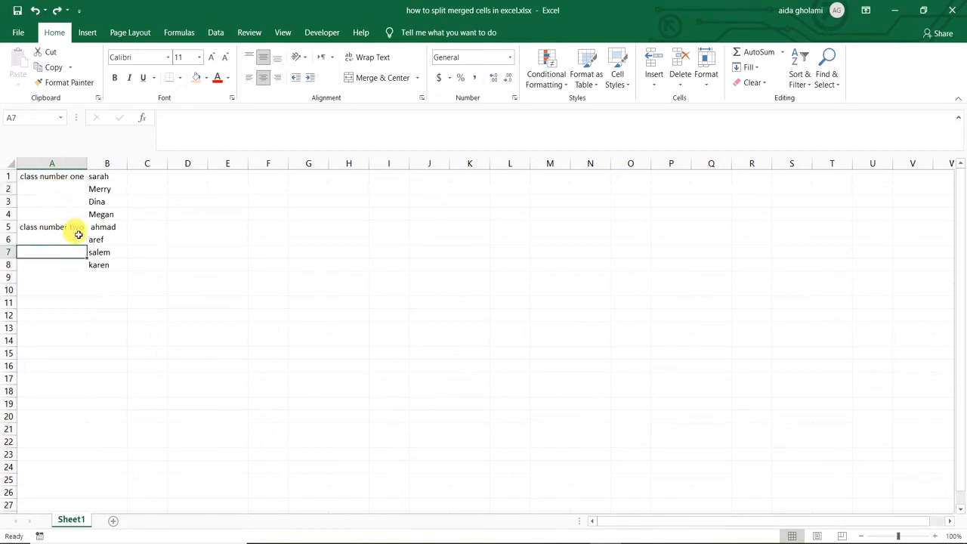
left_click(52, 200)
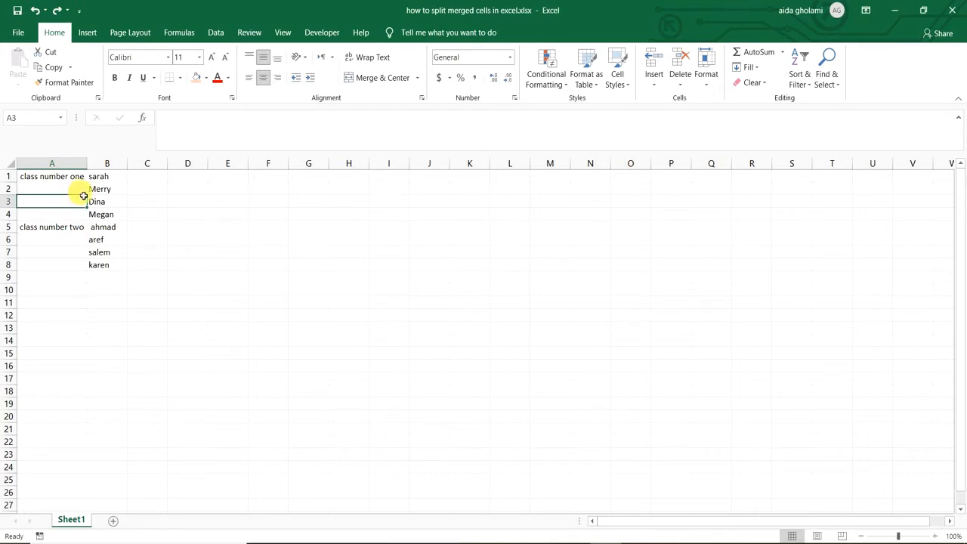
mouse_move(92, 202)
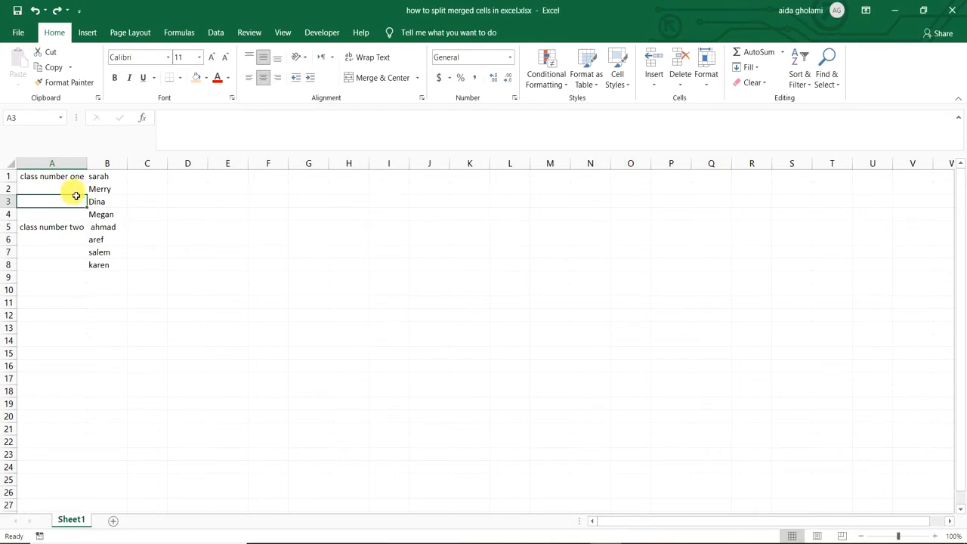
left_click_drag(51, 195, 52, 242)
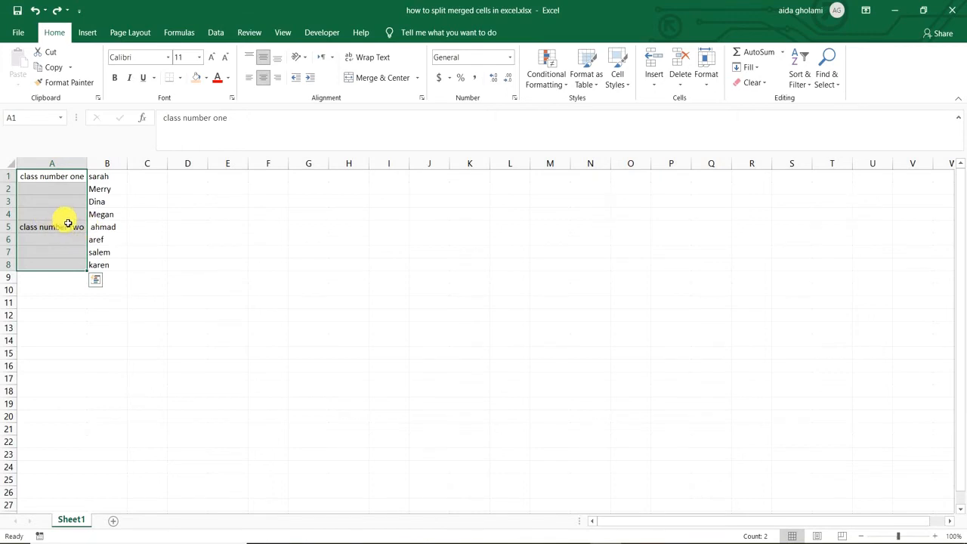
Select only the blank cells among the column A class labels via Go To Special > Blanks.
left_click(827, 68)
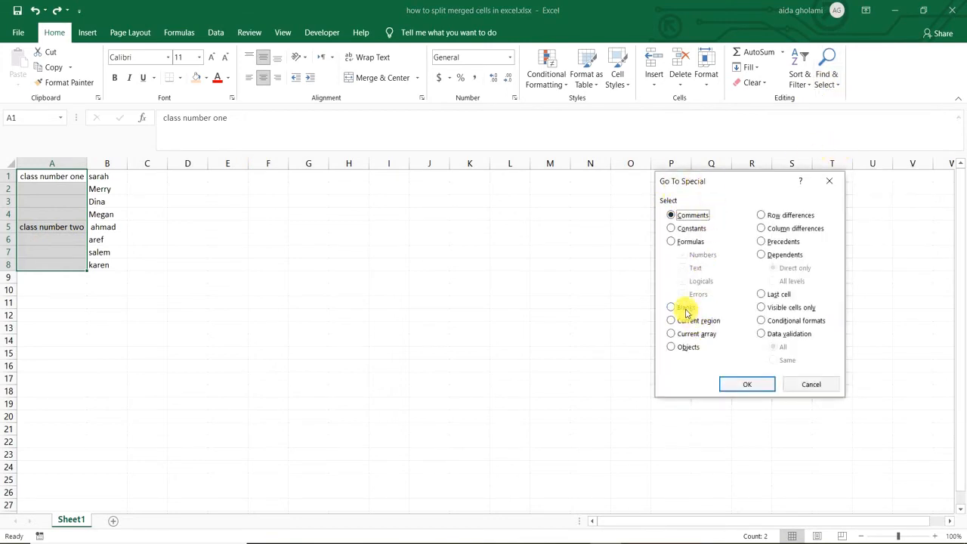
left_click(670, 306)
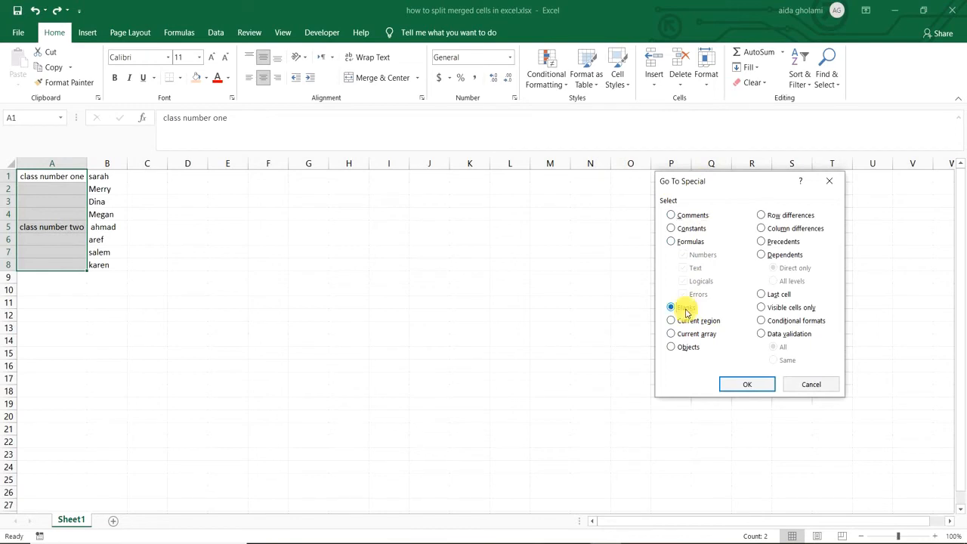
left_click(746, 384)
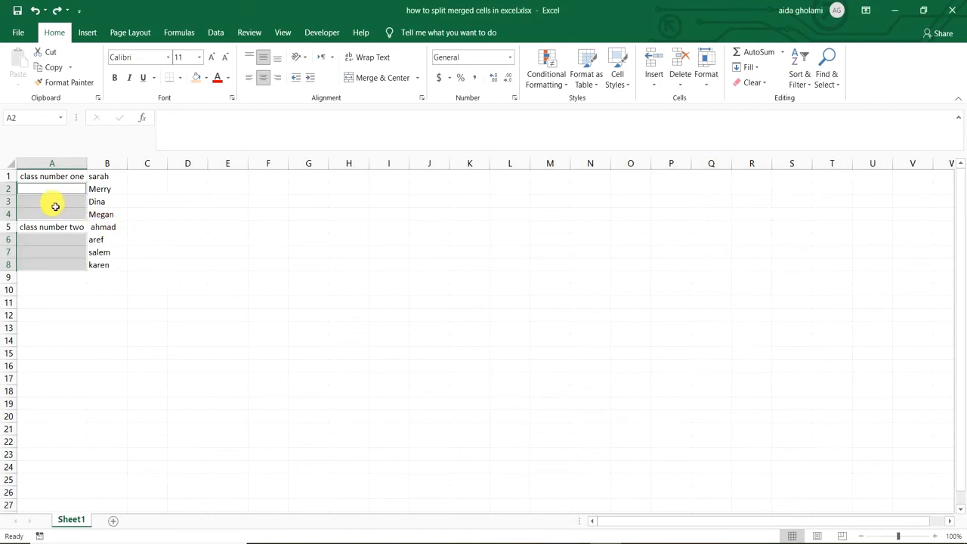
mouse_move(69, 239)
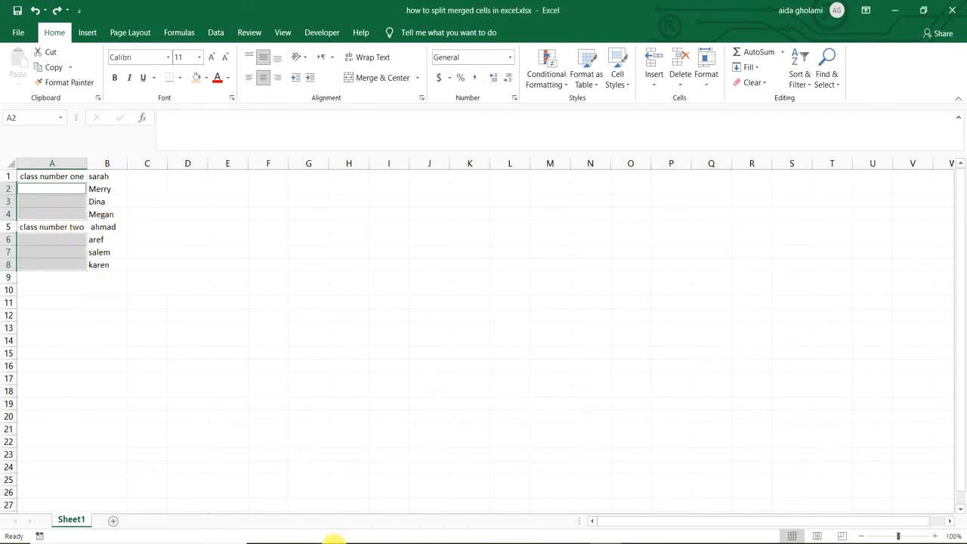
Fill the selected blanks with =A1 via Ctrl+Enter so every row carries its class label.
type("=A1")
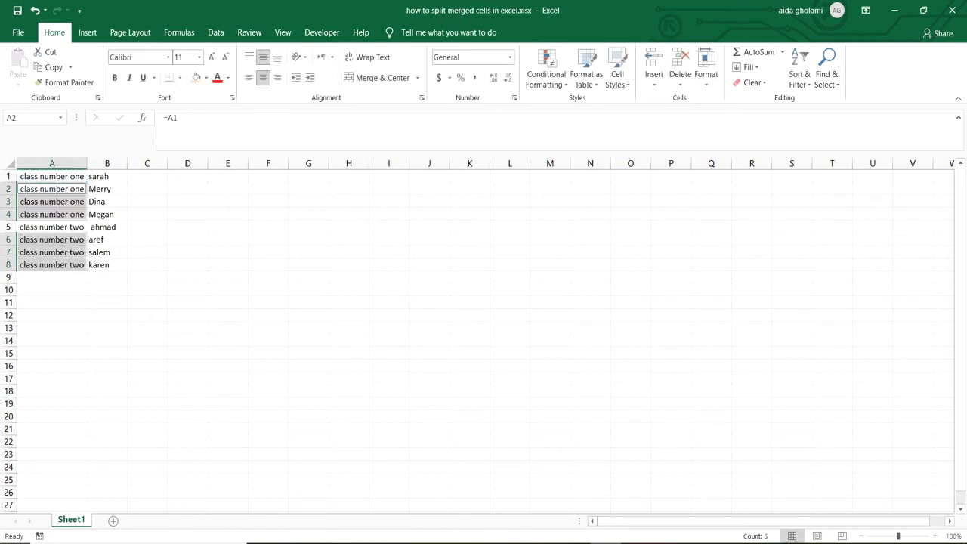
left_click(106, 238)
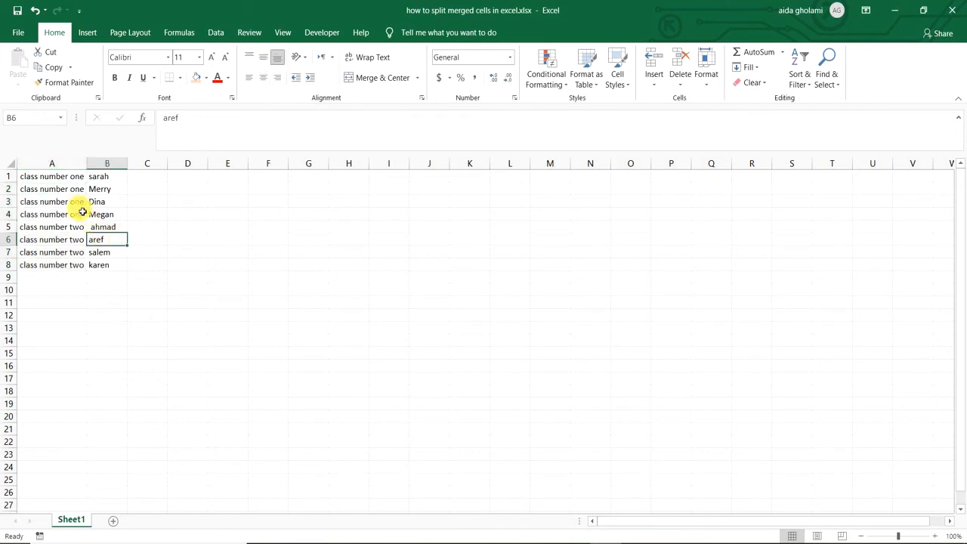
mouse_move(115, 196)
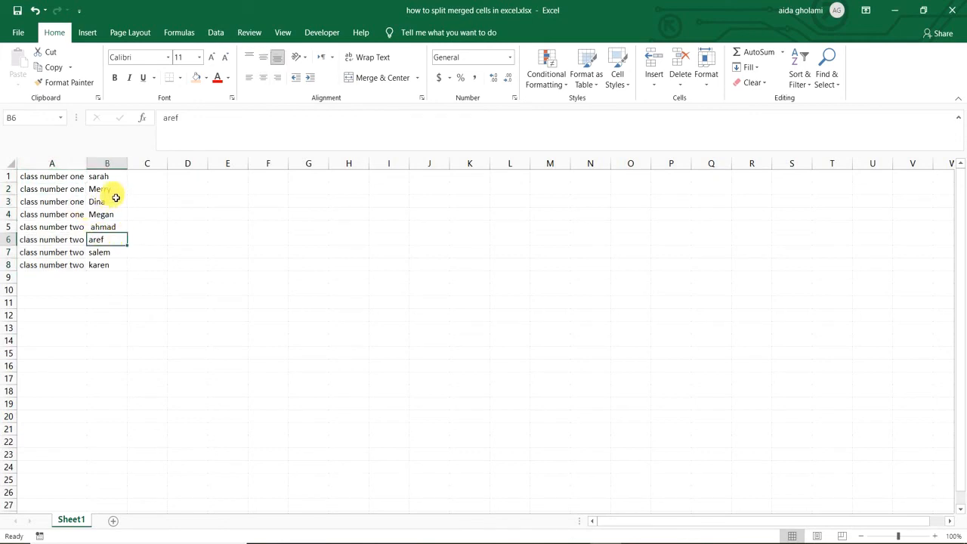